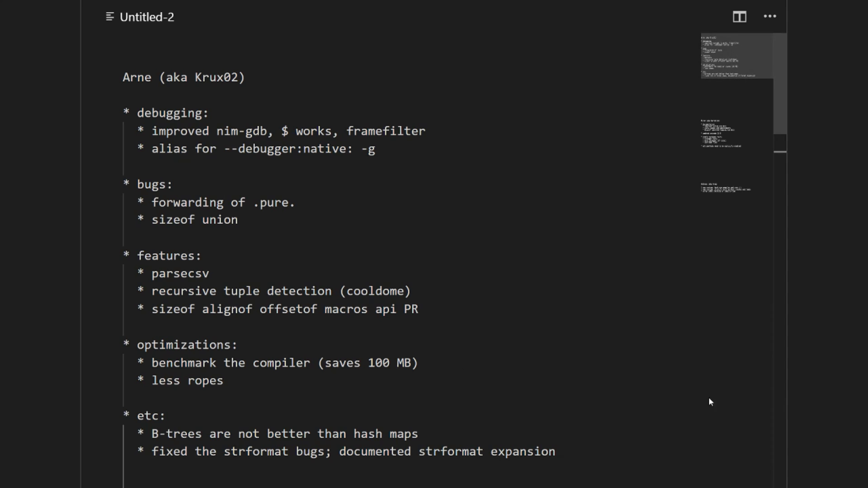
mouse_move(720, 424)
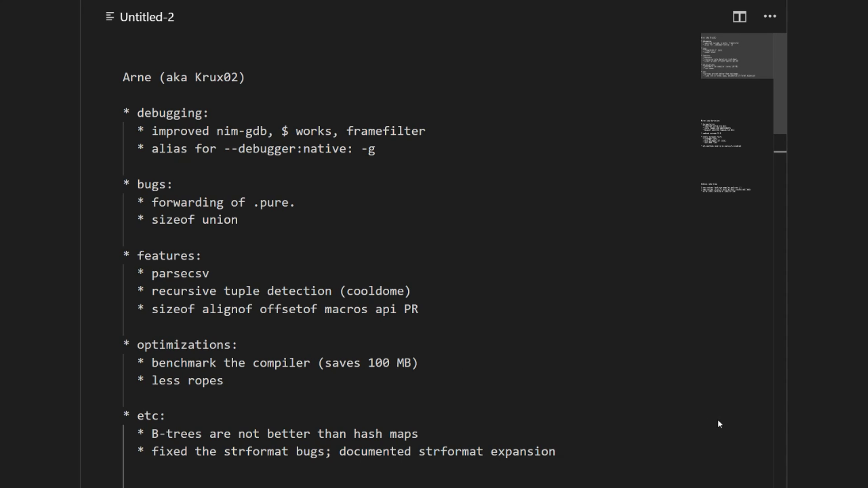
mouse_move(743, 138)
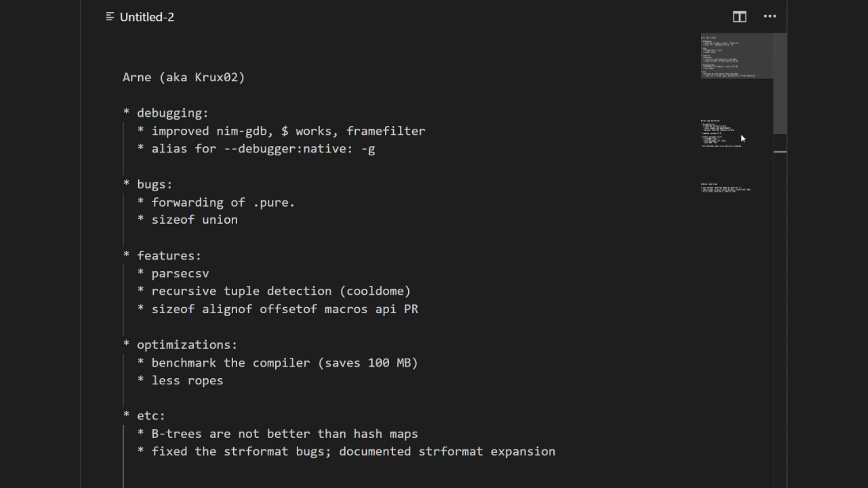
mouse_move(734, 137)
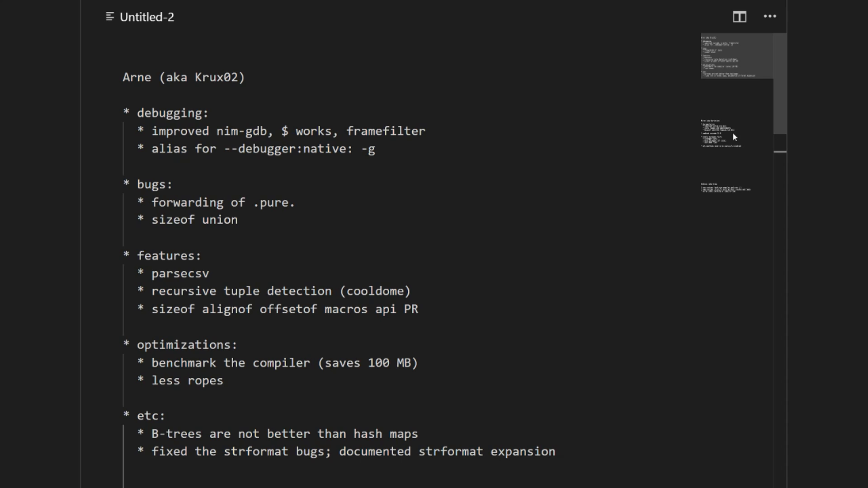
mouse_move(737, 138)
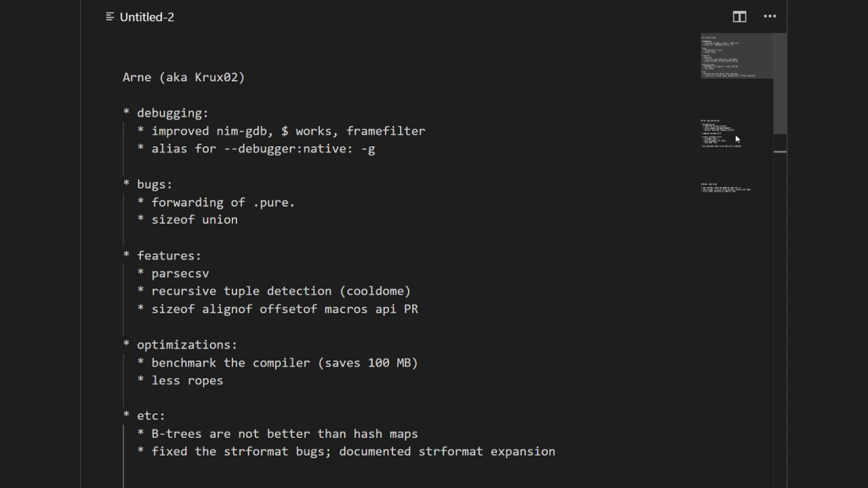
scroll(down, 3)
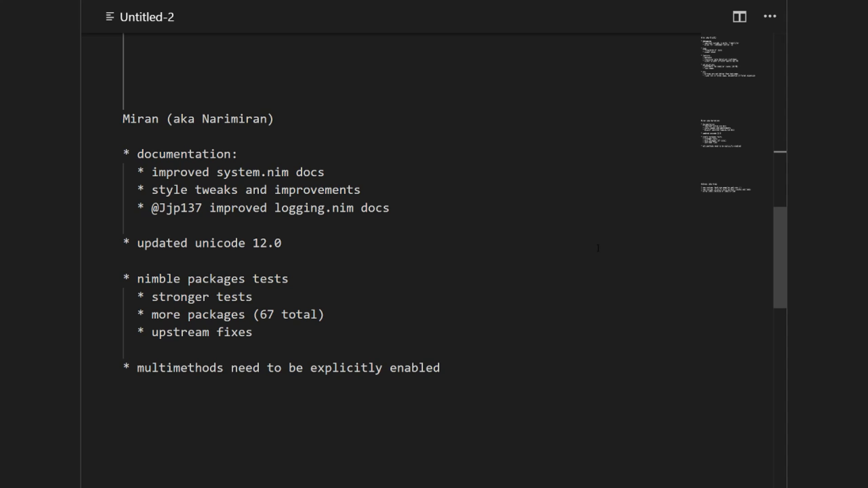
scroll(down, 3)
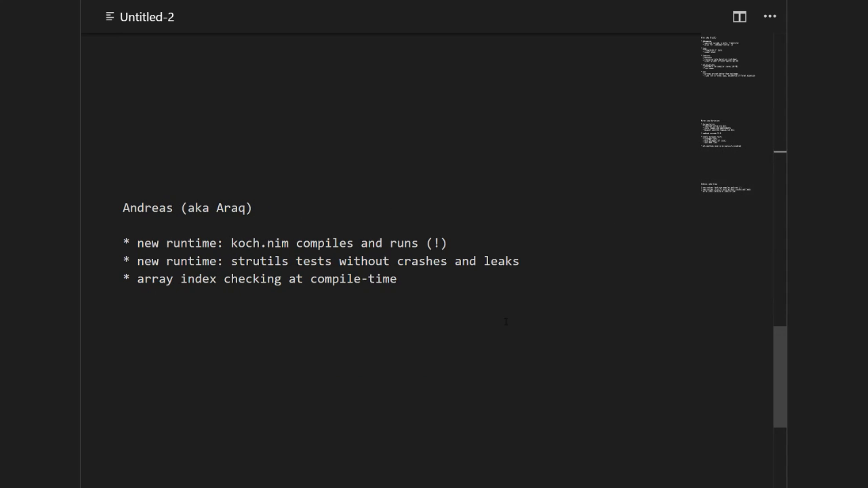